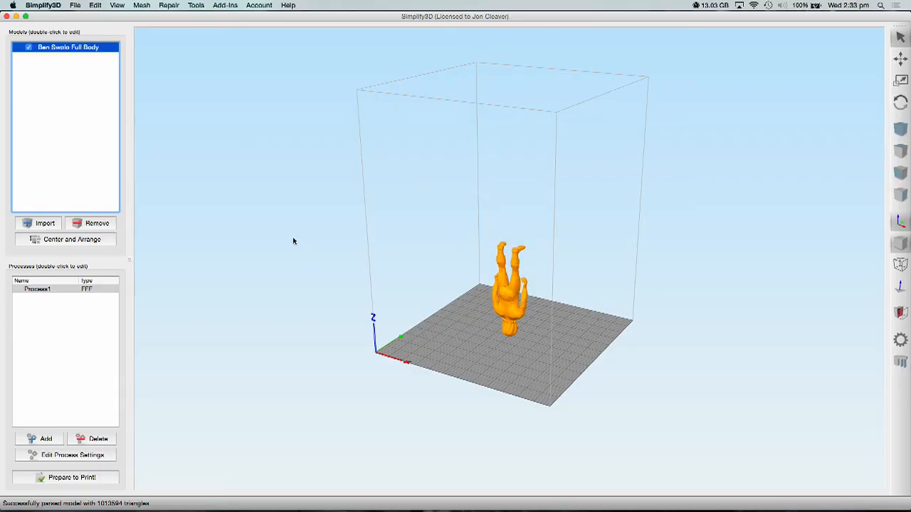
# - Slice the Ben Benzie figure with Prepare to Print and enter the toolpath preview
pyautogui.click(71, 478)
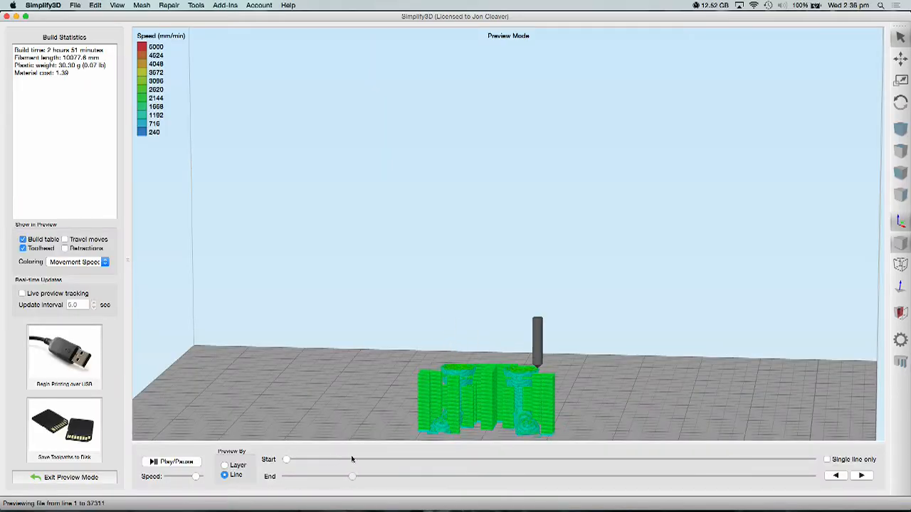
# - Scrub the End slider forward to play the figure and its supports building up layer by layer
pyautogui.moveTo(353, 475); pyautogui.dragTo(404, 475)
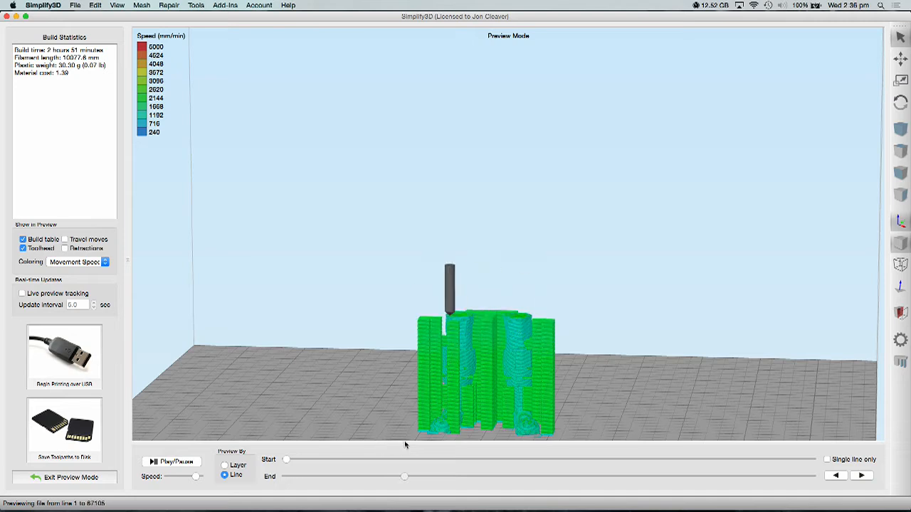
pyautogui.moveTo(404, 475); pyautogui.dragTo(456, 476)
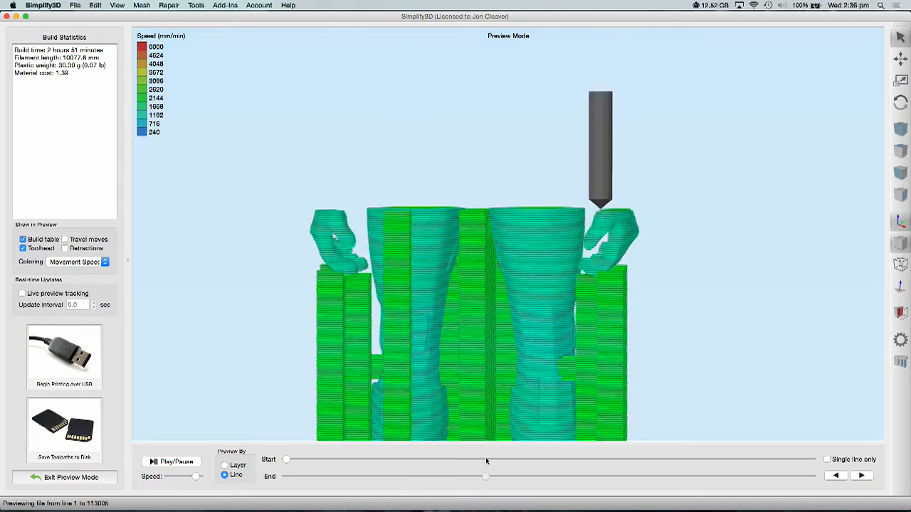
pyautogui.moveTo(484, 475); pyautogui.dragTo(572, 476)
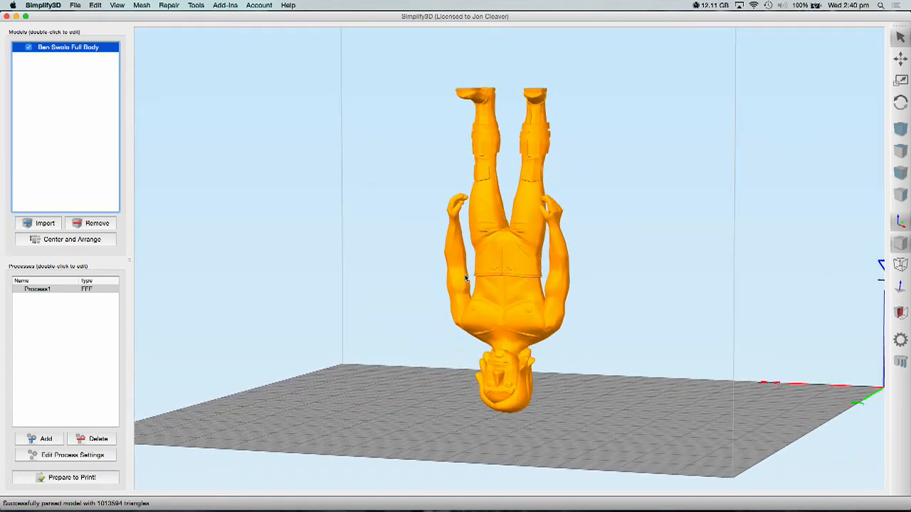
# - Re-slice the figure and advance the End slider well into the new supported build
pyautogui.click(71, 477)
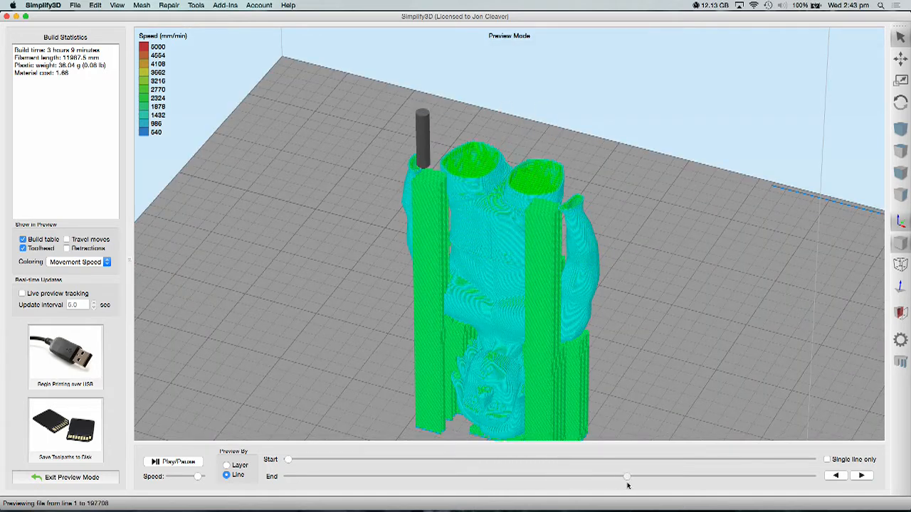
pyautogui.moveTo(626, 476); pyautogui.dragTo(717, 475)
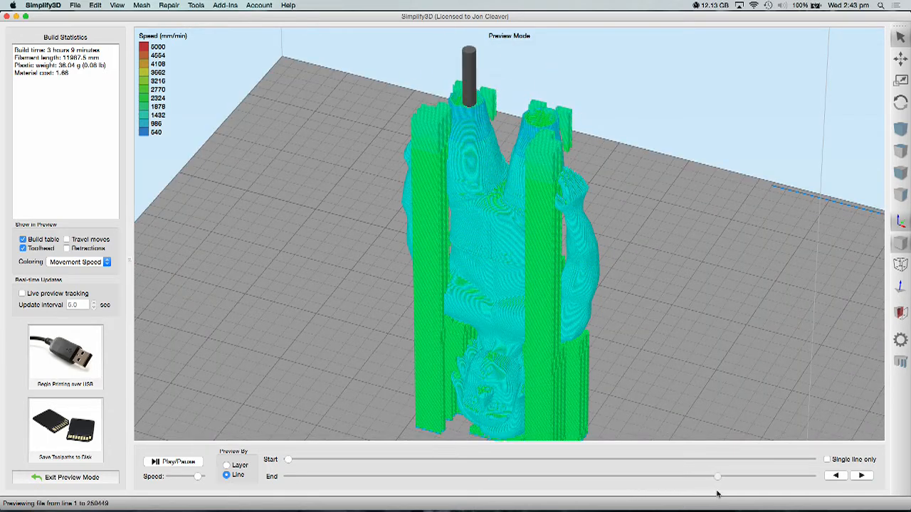